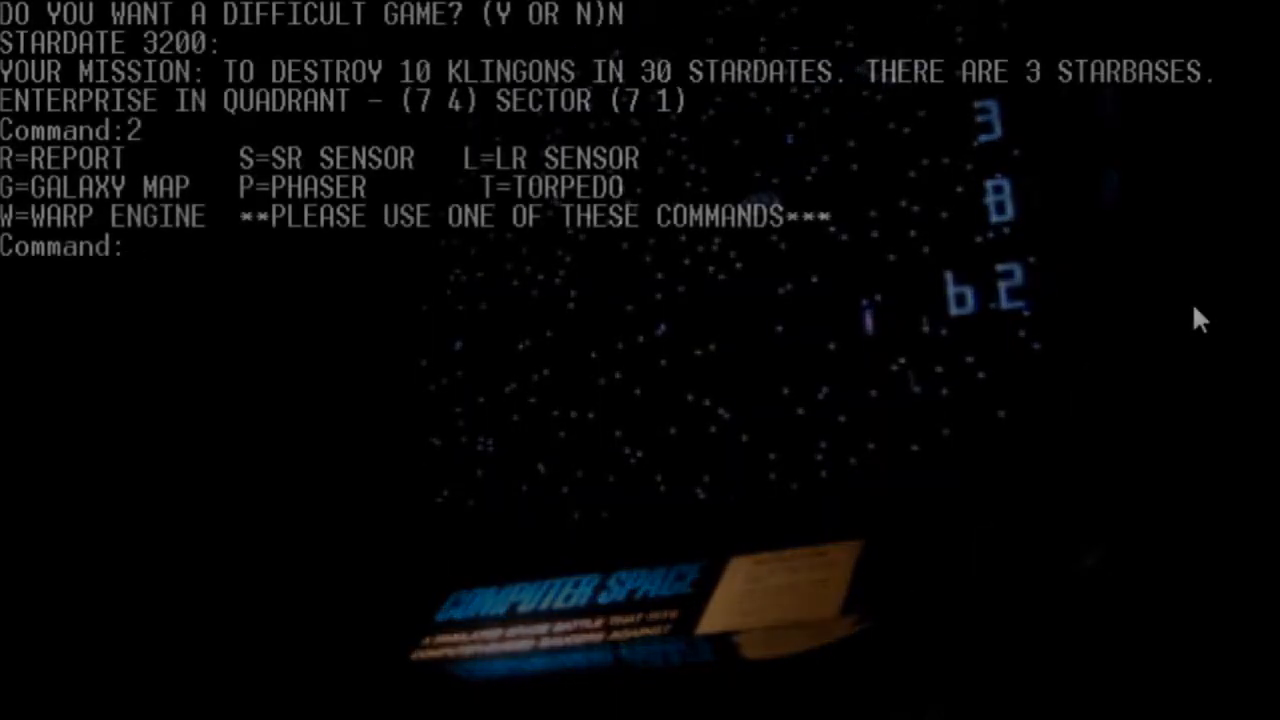
{"action": "type", "text": "G"}
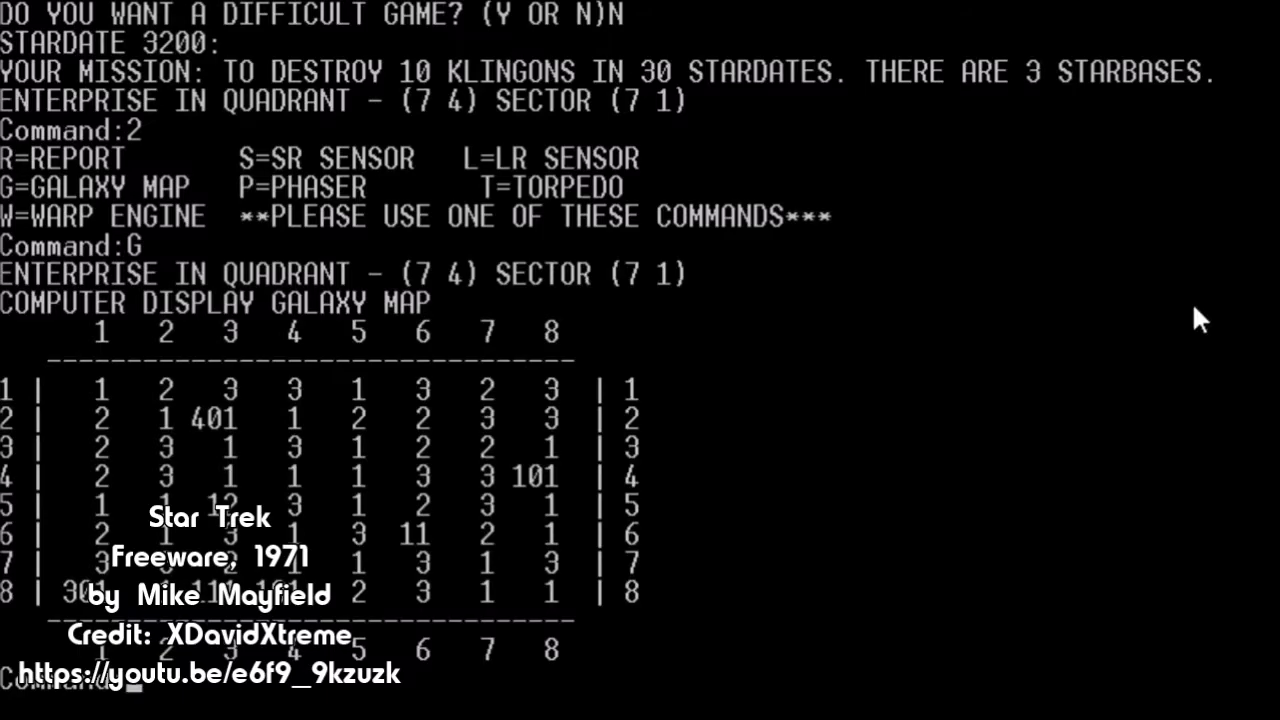
{"action": "type", "text": "W"}
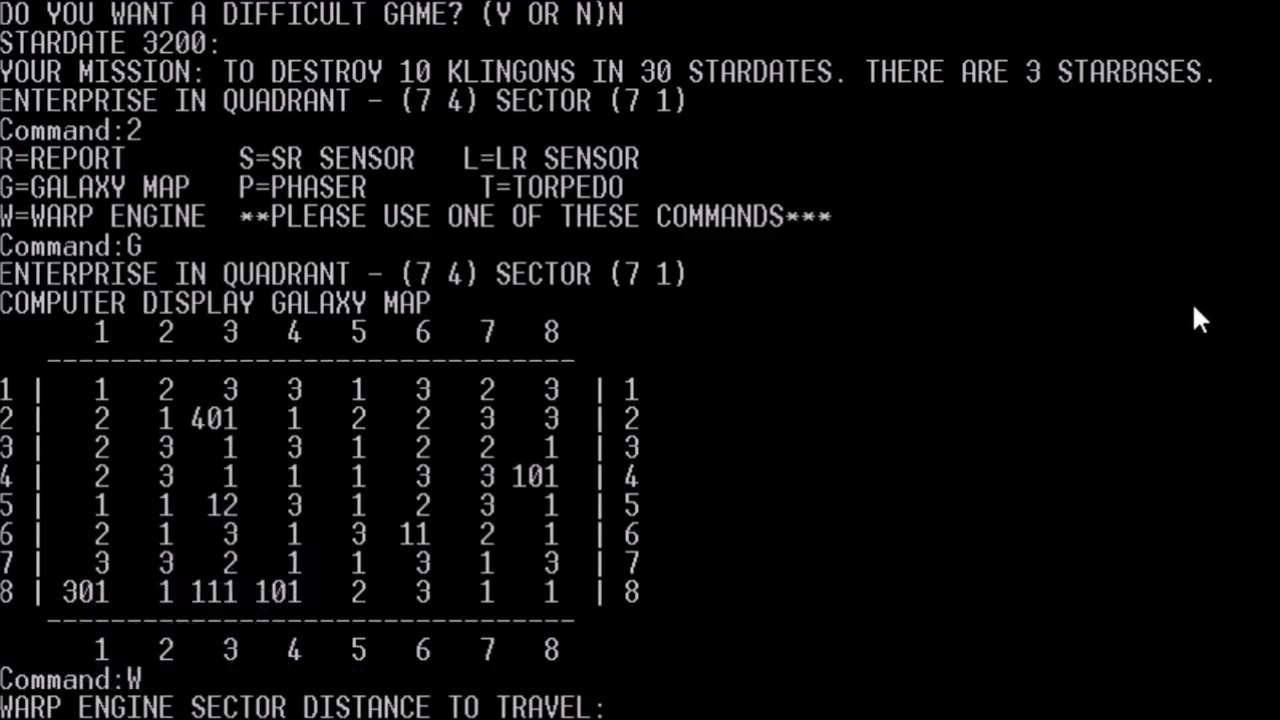
{"action": "type", "text": "7"}
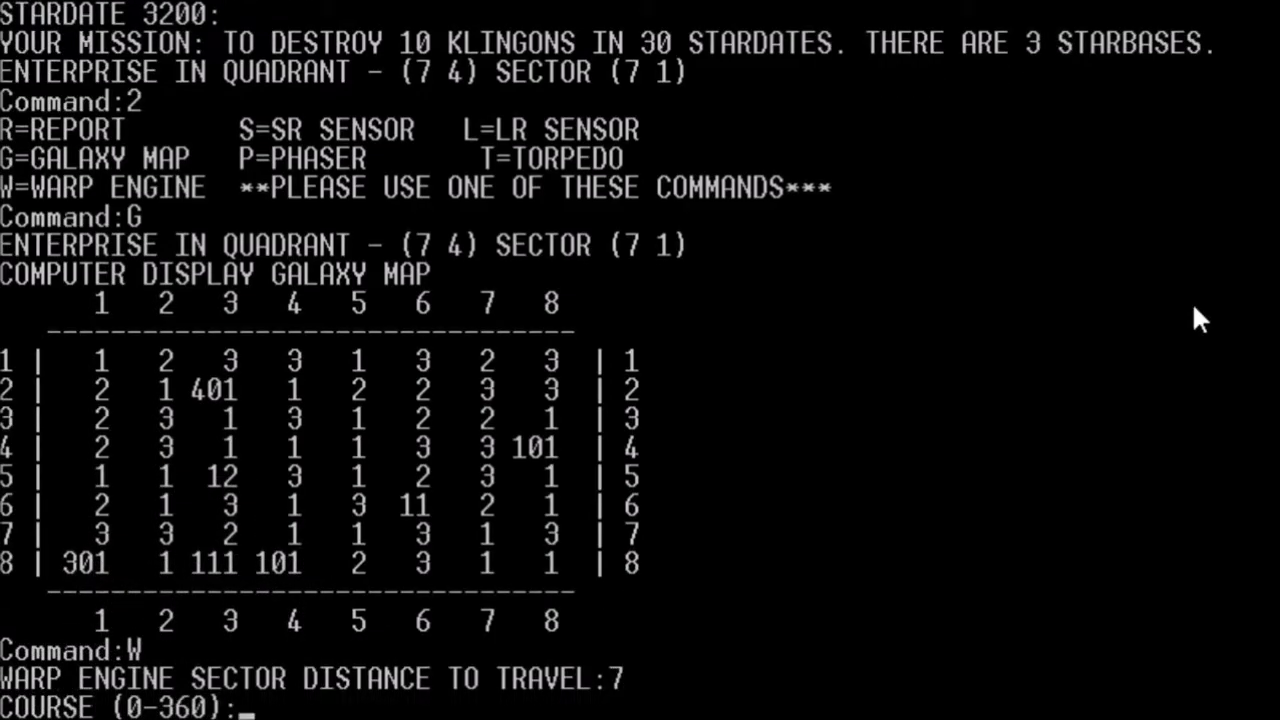
{"action": "type", "text": "40"}
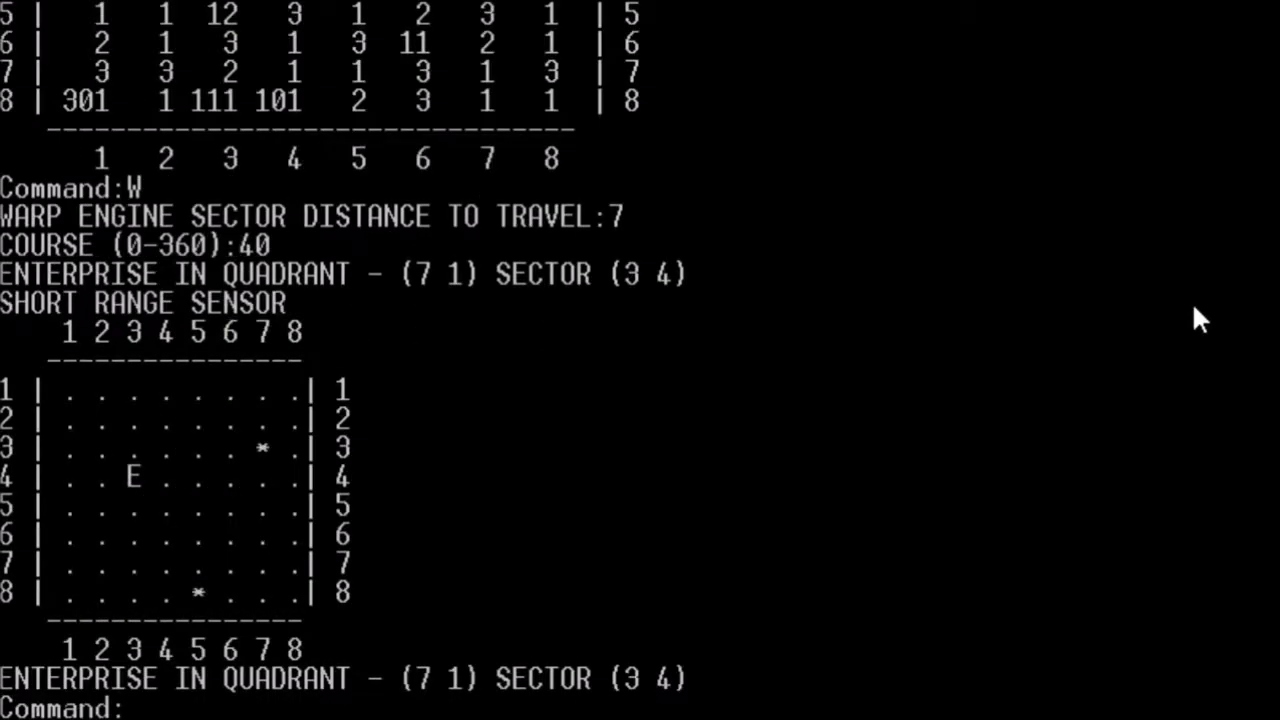